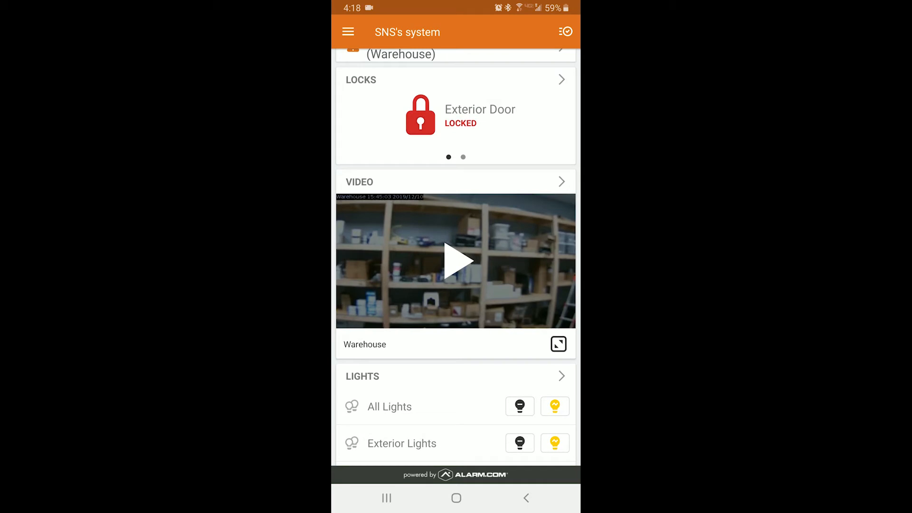
Step: Go to the Doorbell Camera section from the main navigation menu
left_click(348, 32)
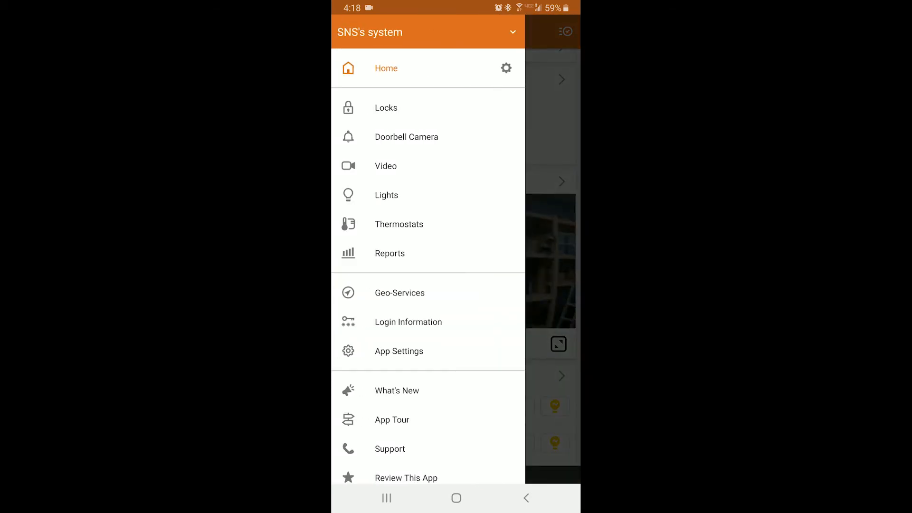
left_click(406, 137)
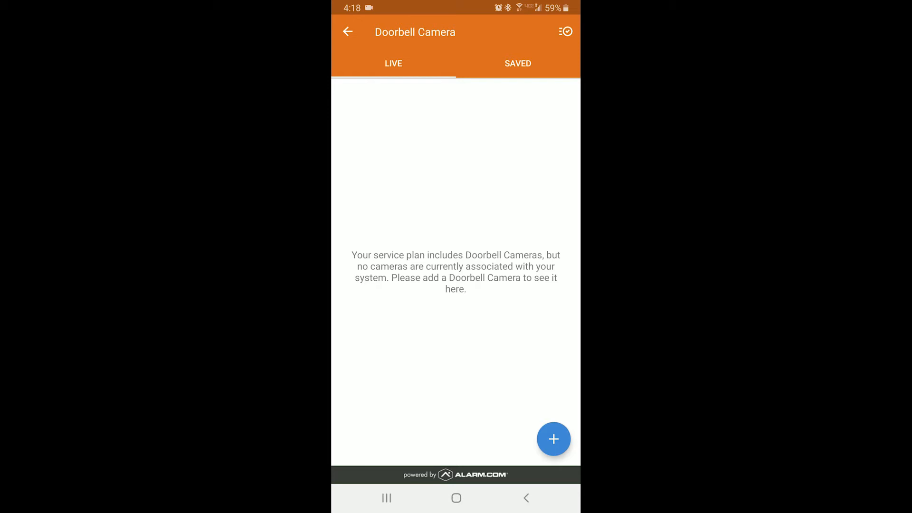
Step: Add a SKYBELL-HD doorbell, confirming hardware installation and the alternating LED light
left_click(553, 439)
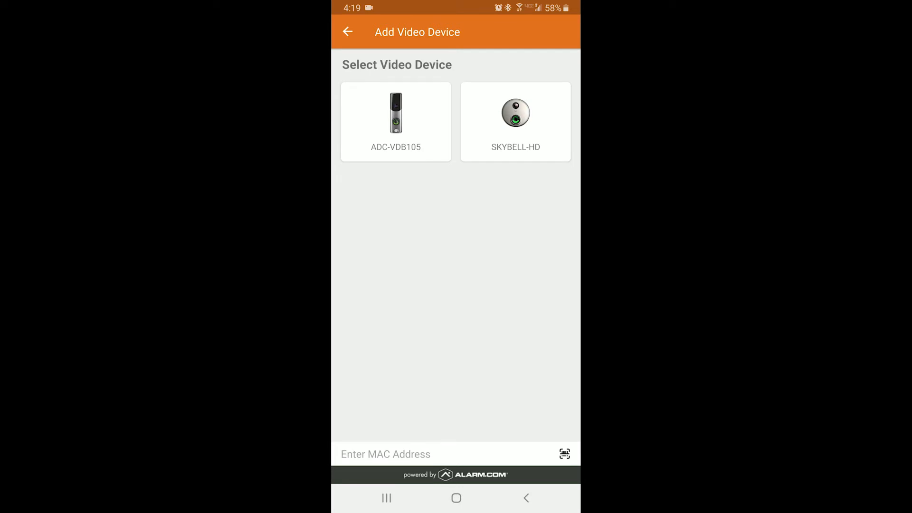
left_click(515, 121)
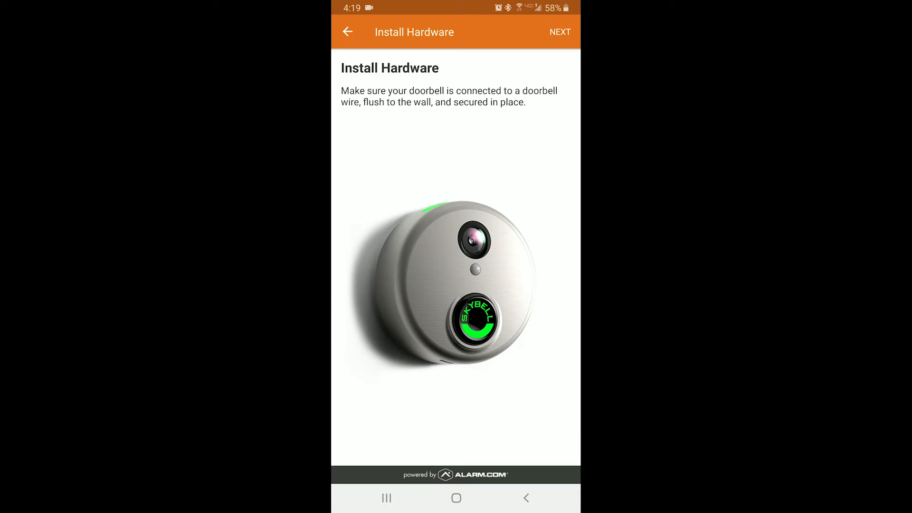
left_click(559, 31)
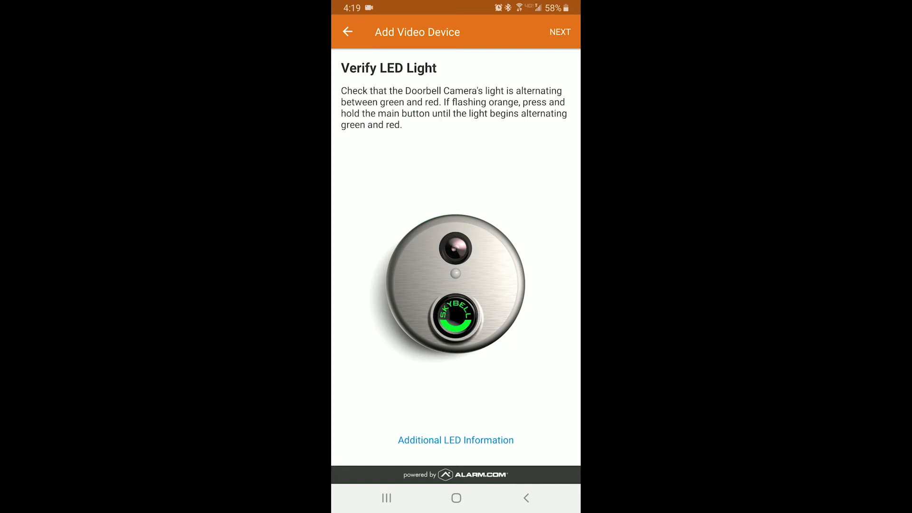
left_click(559, 32)
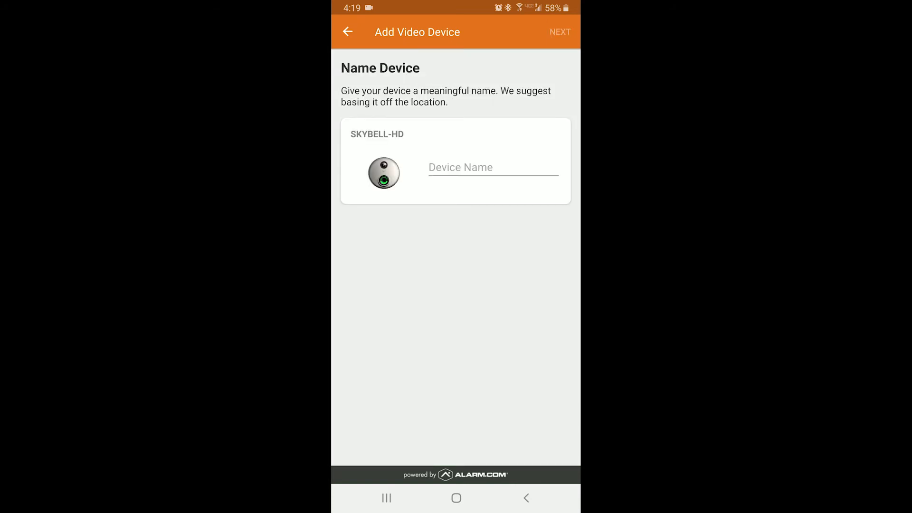
left_click(493, 167)
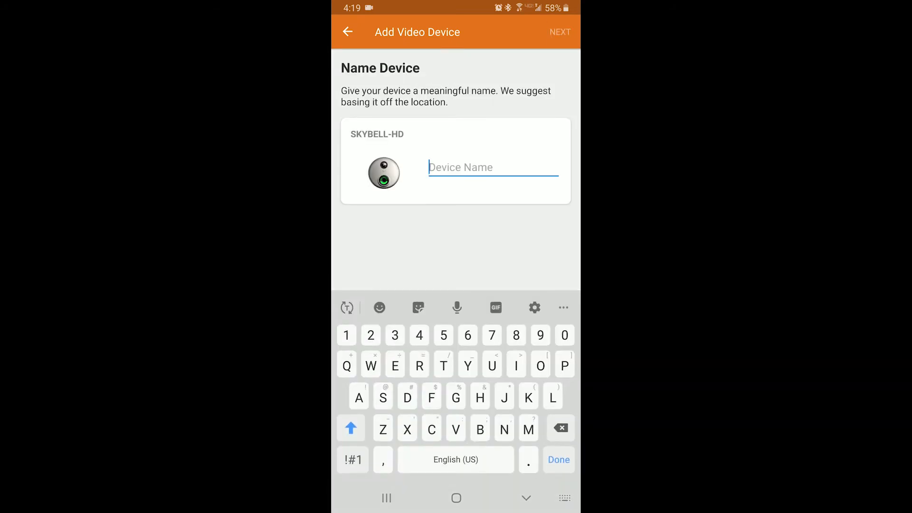
type("Entry")
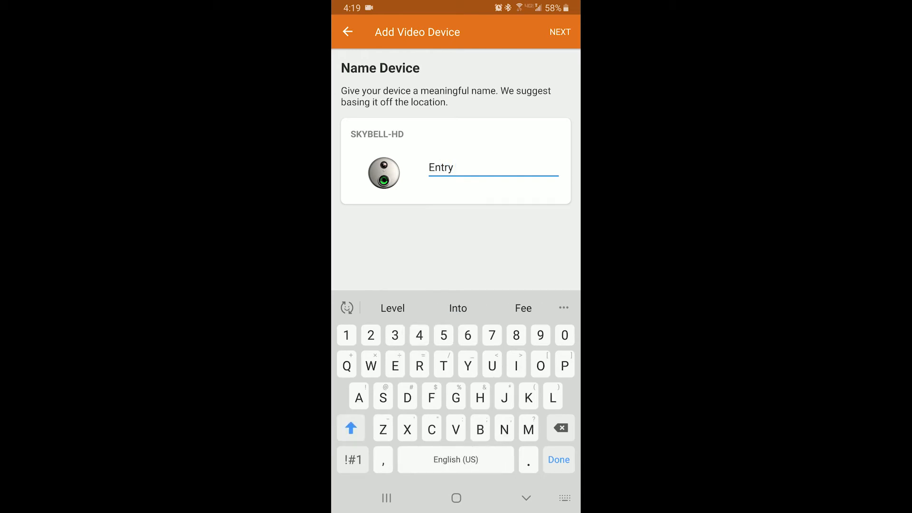
type("Door")
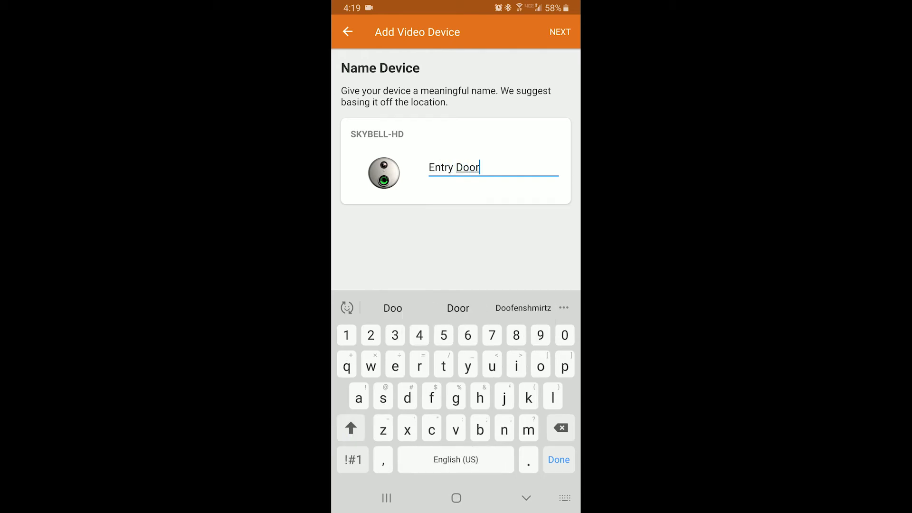
left_click(560, 32)
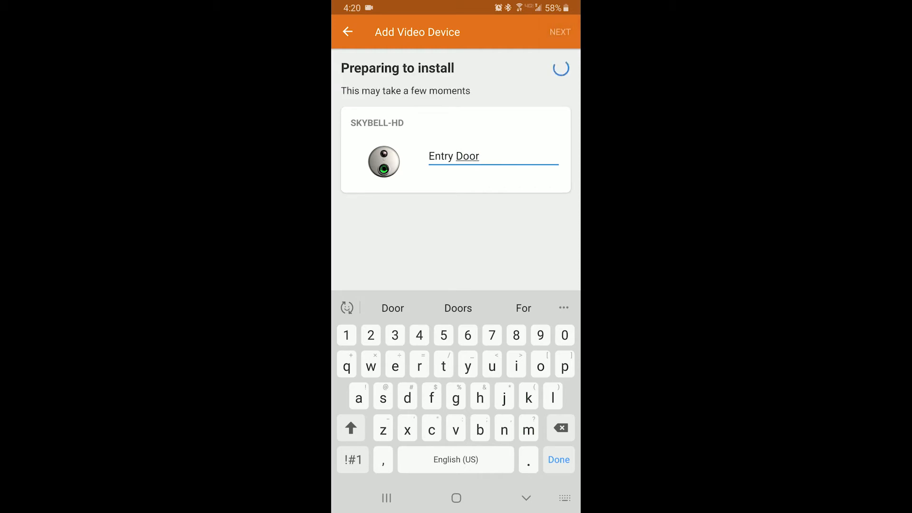
left_click(560, 32)
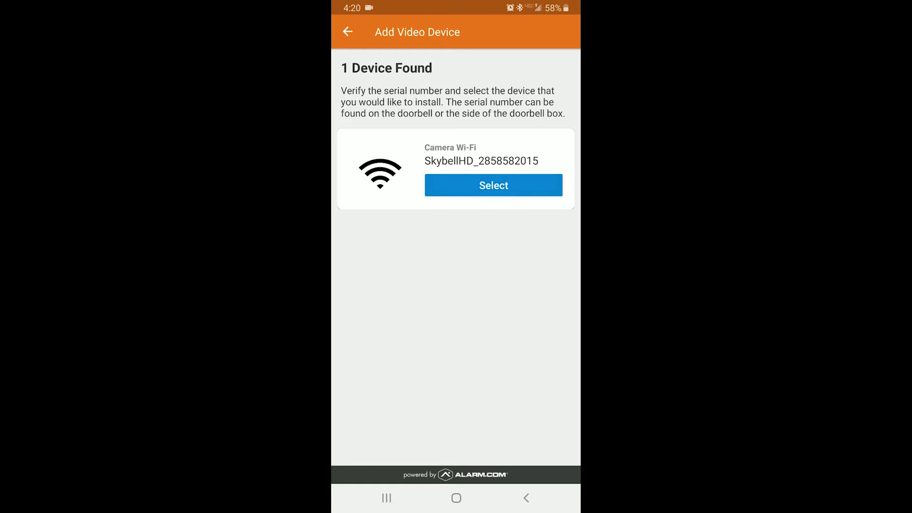
Step: Select the found SkyBell camera and join it to the home Wi-Fi network
left_click(493, 185)
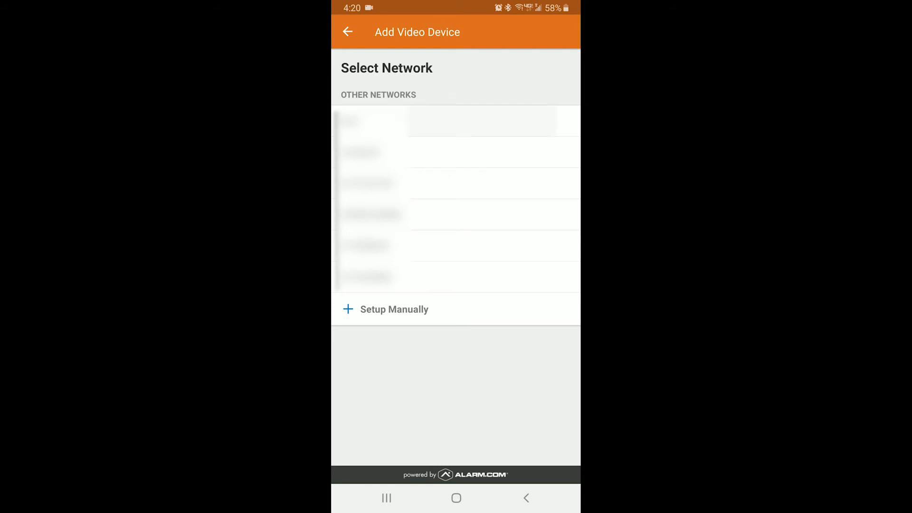
left_click(394, 308)
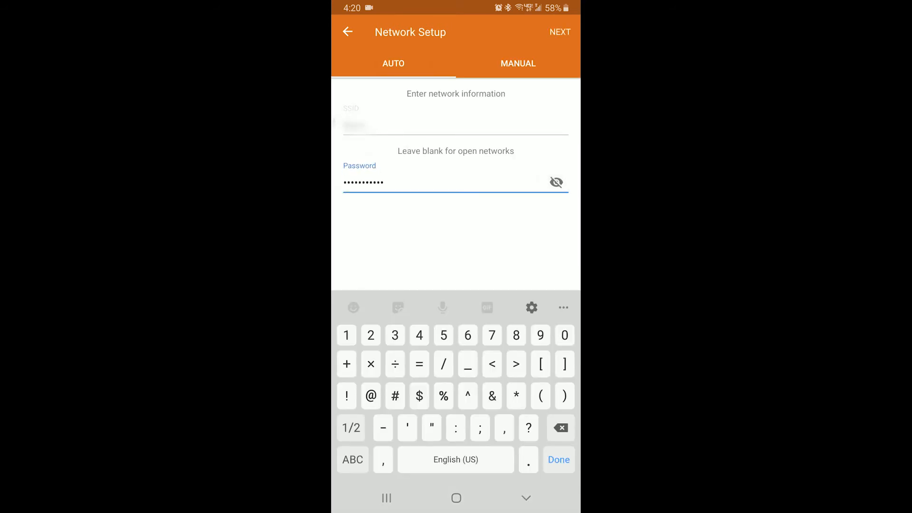
left_click(560, 31)
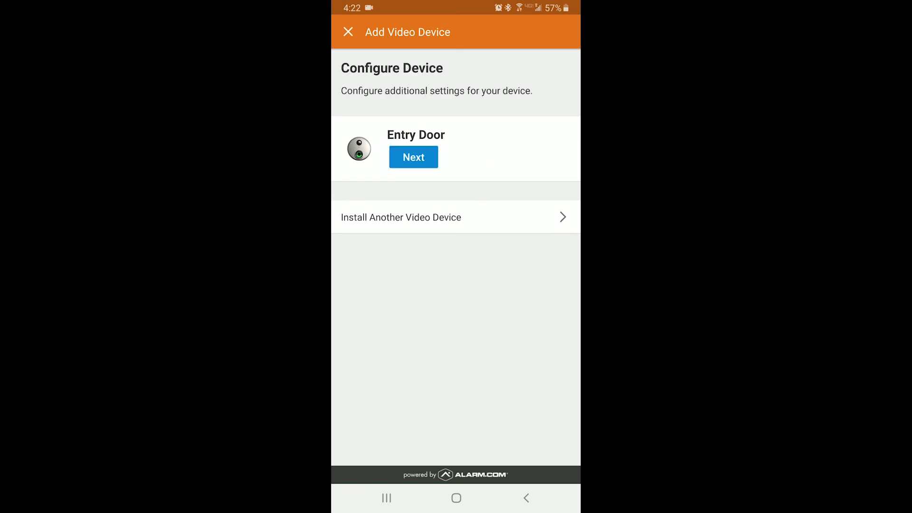
Step: Continue past Entry Door's extra settings and accept the camera placement
left_click(412, 157)
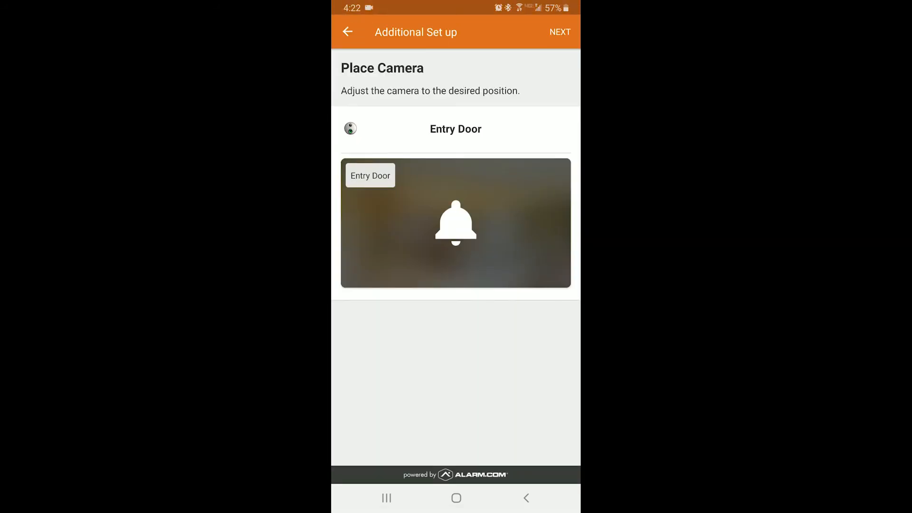
left_click(559, 32)
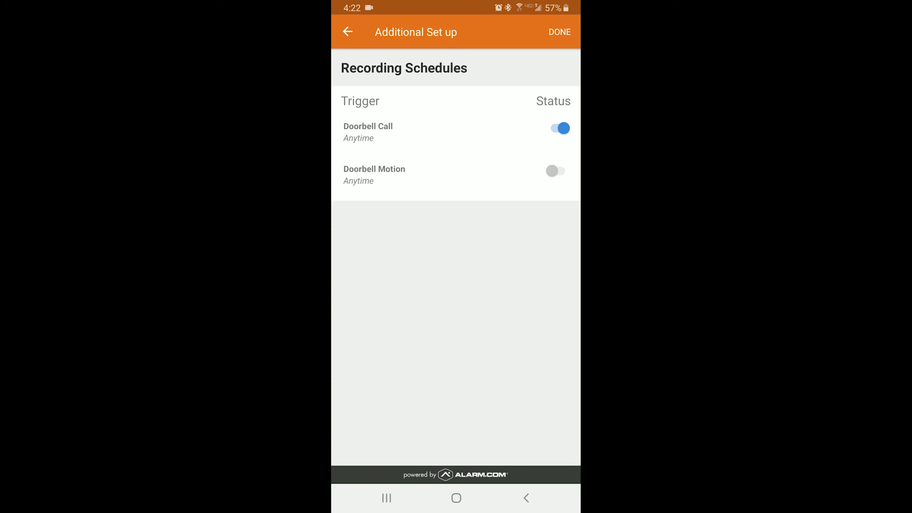
Step: Turn on Doorbell Motion recording, finish setup, and return to the home dashboard
left_click(555, 171)
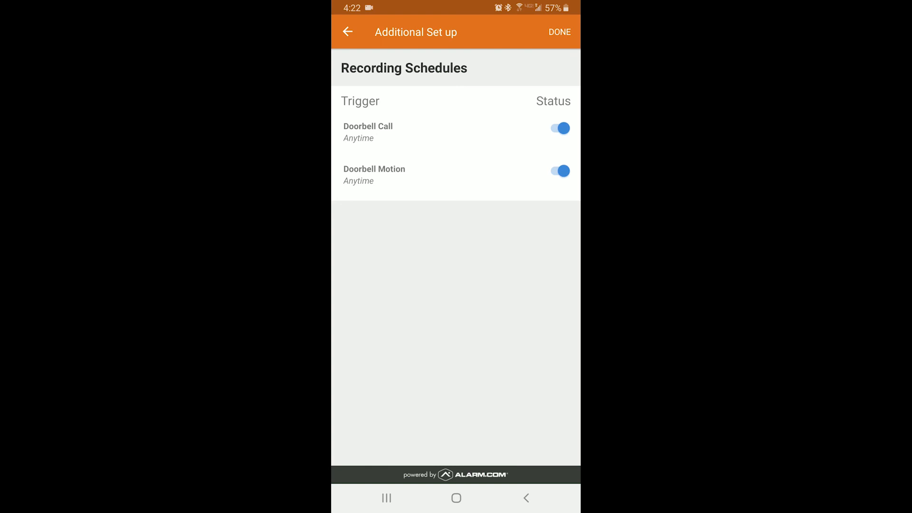
left_click(558, 32)
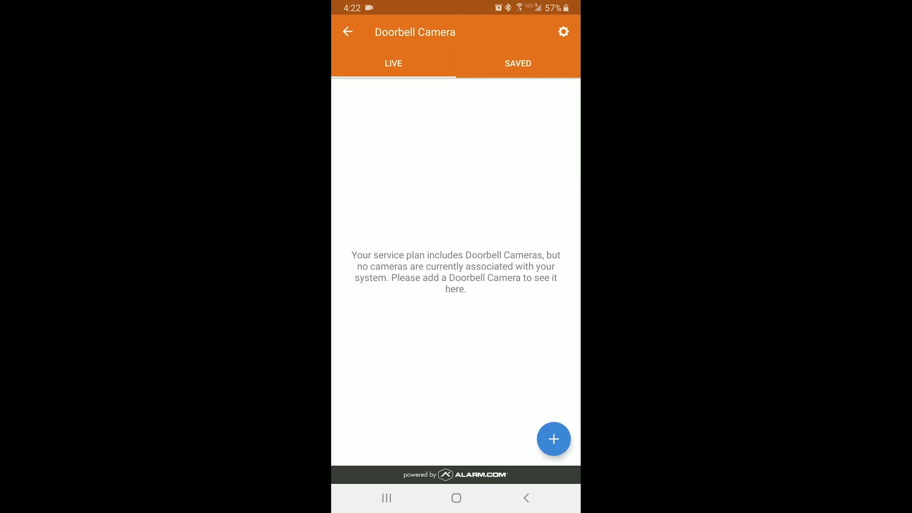
left_click(348, 32)
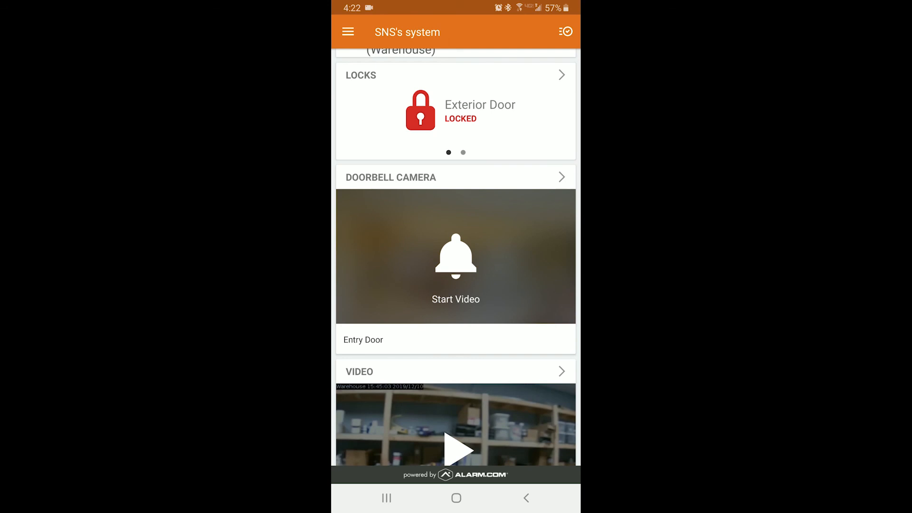